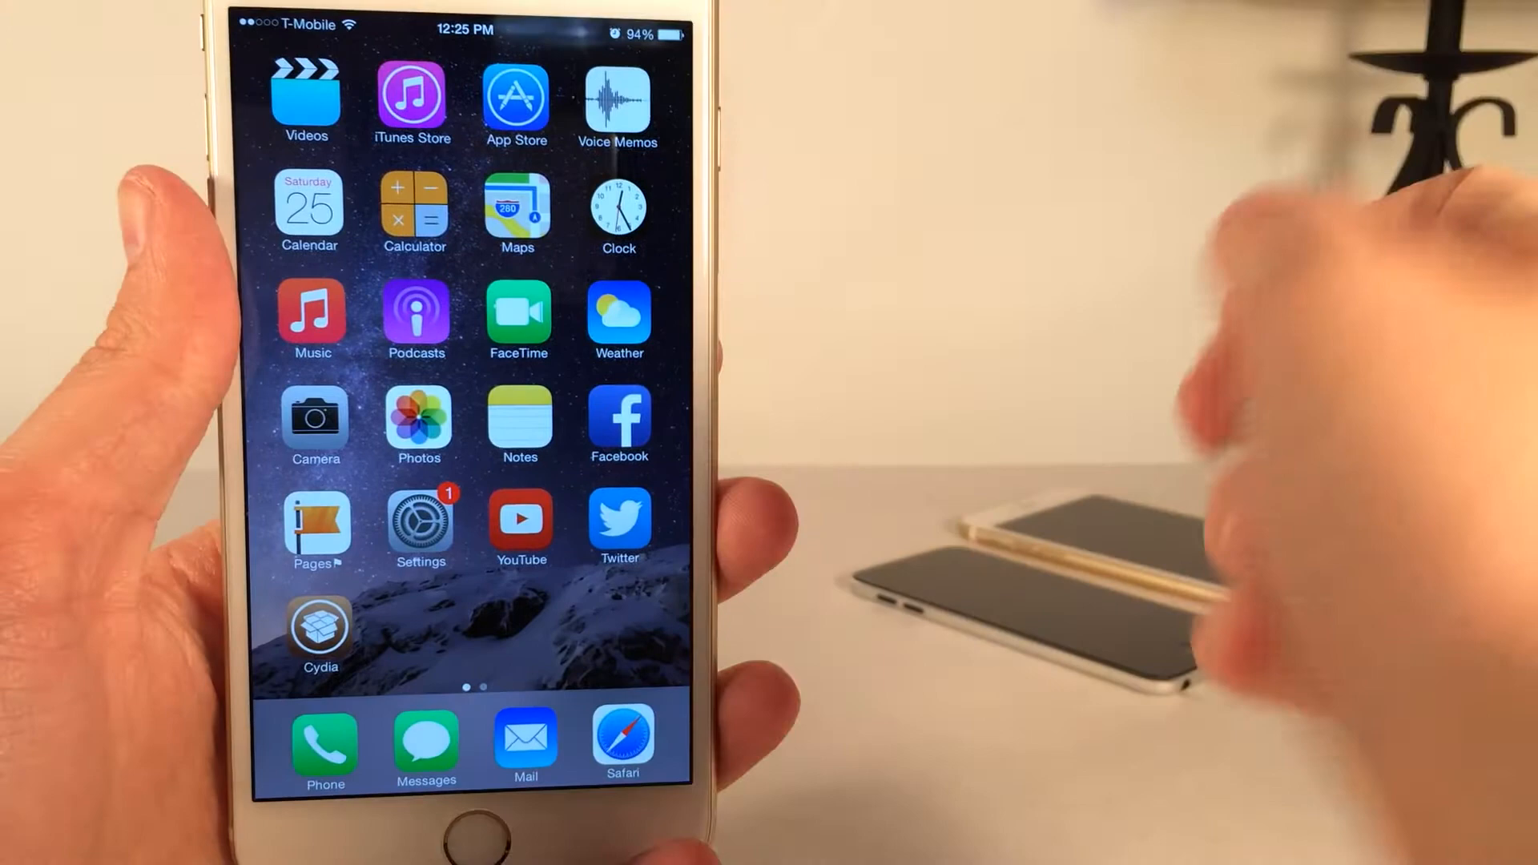
Launch the Apple Watch app from the home screen to reach its Start Pairing welcome screen
click(519, 518)
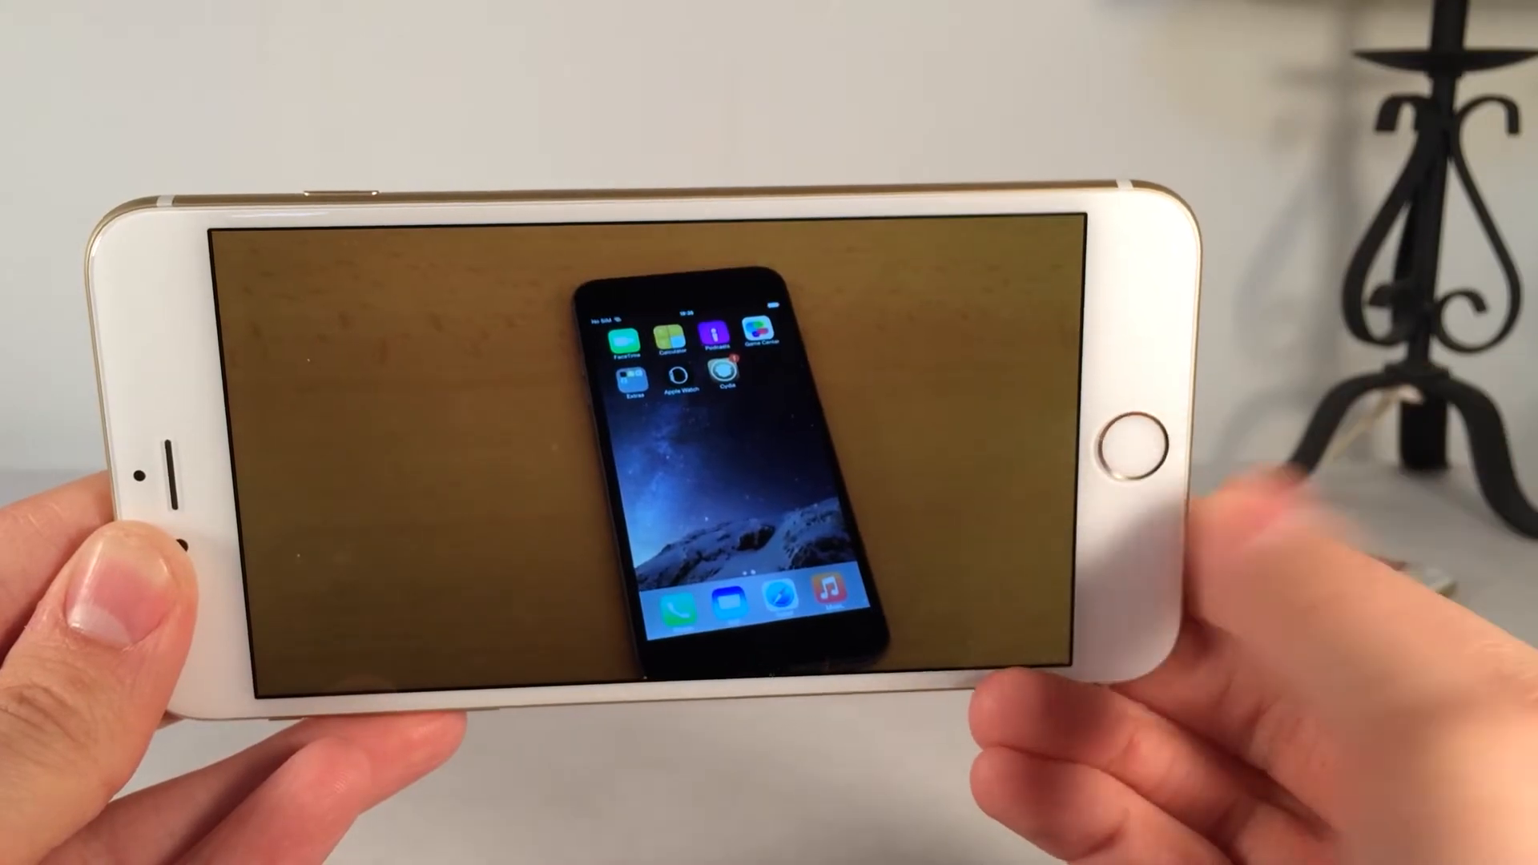
click(1130, 453)
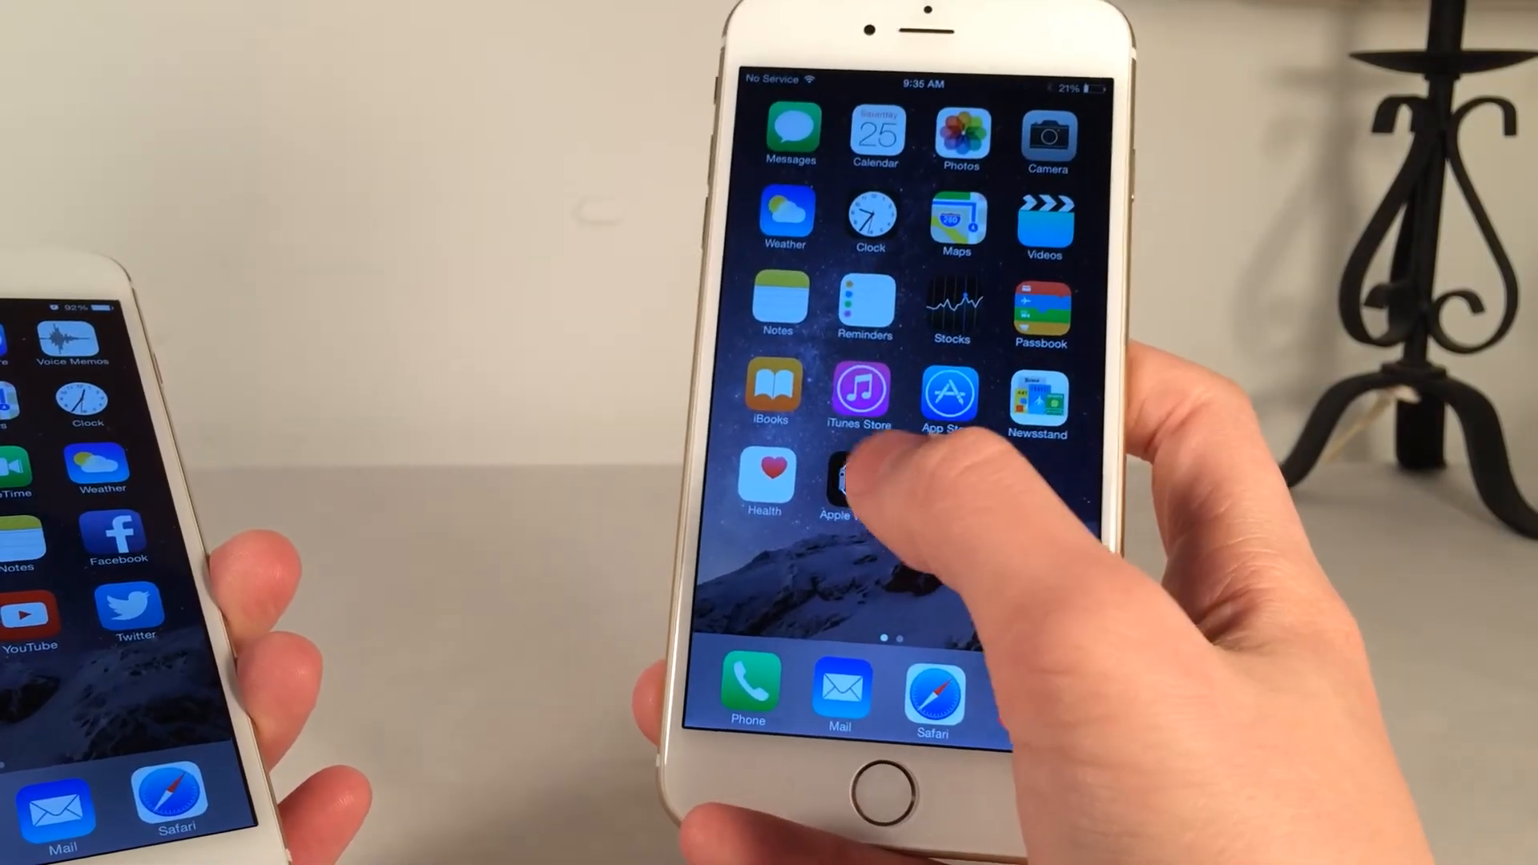
click(839, 481)
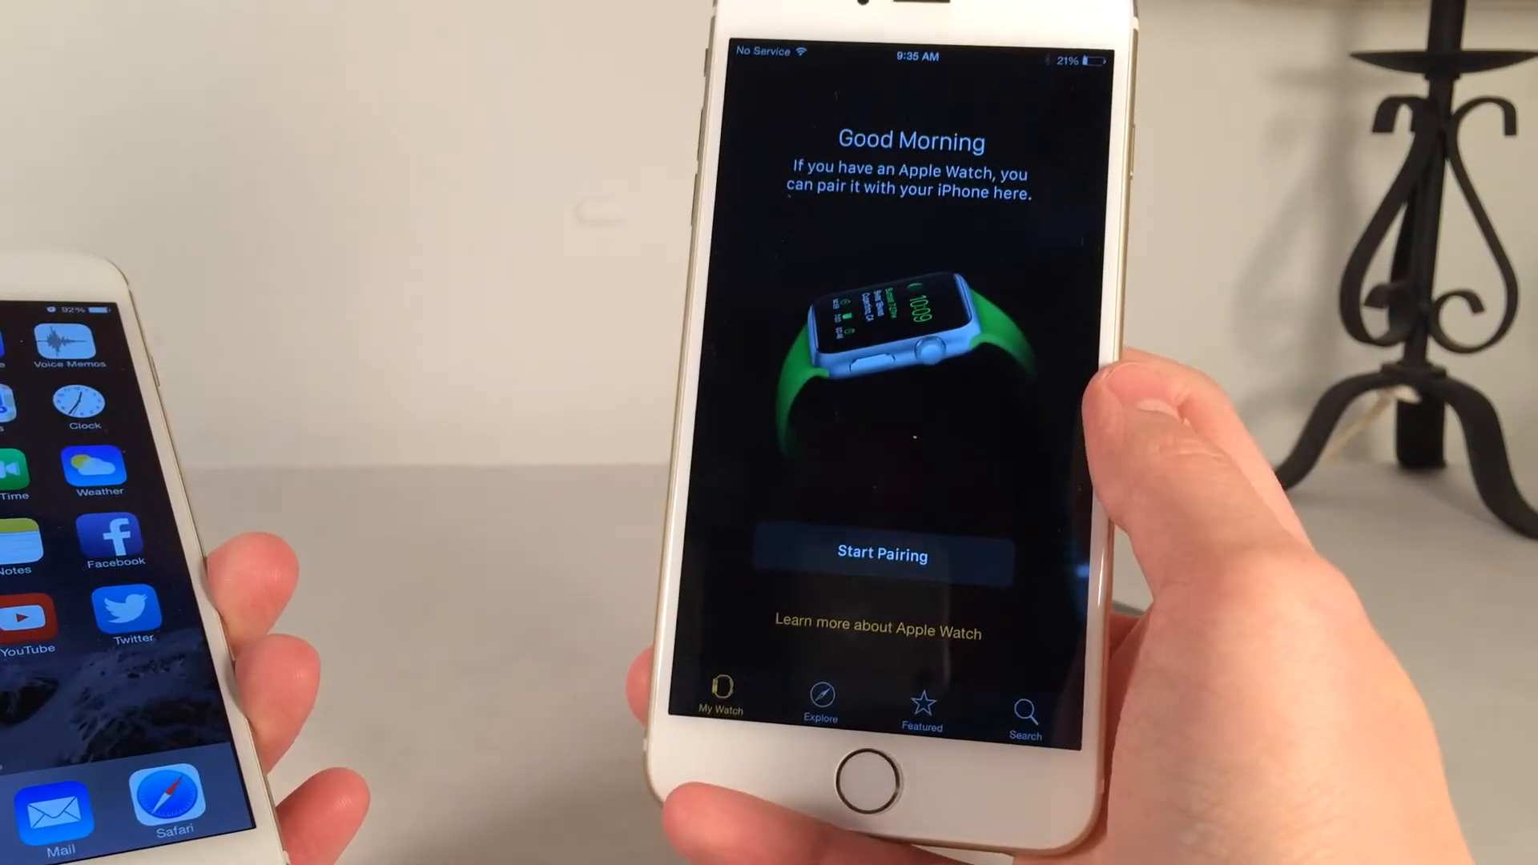
click(879, 554)
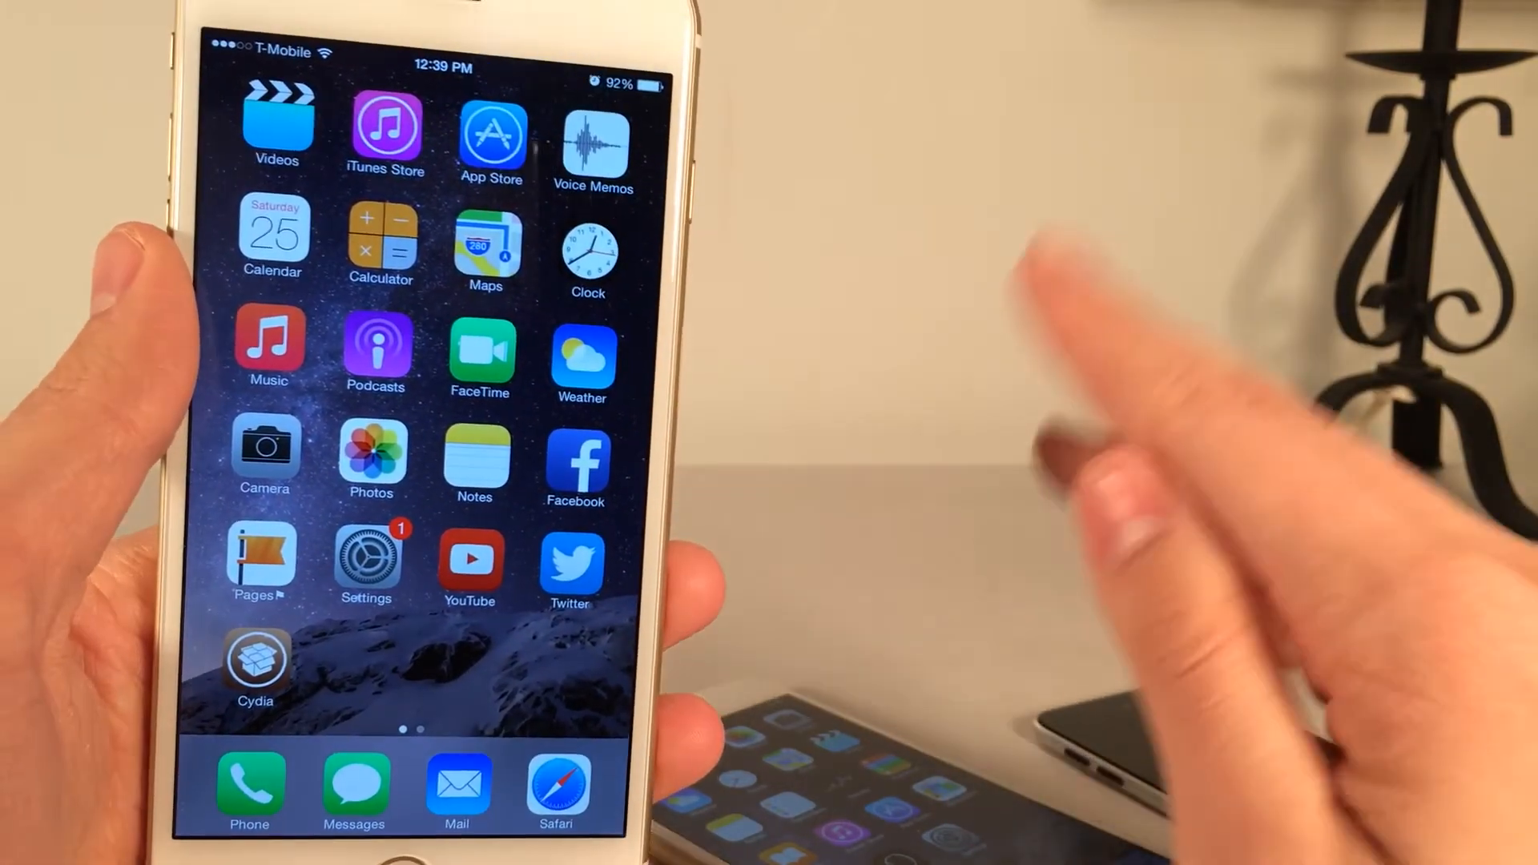
mouse_move(883, 442)
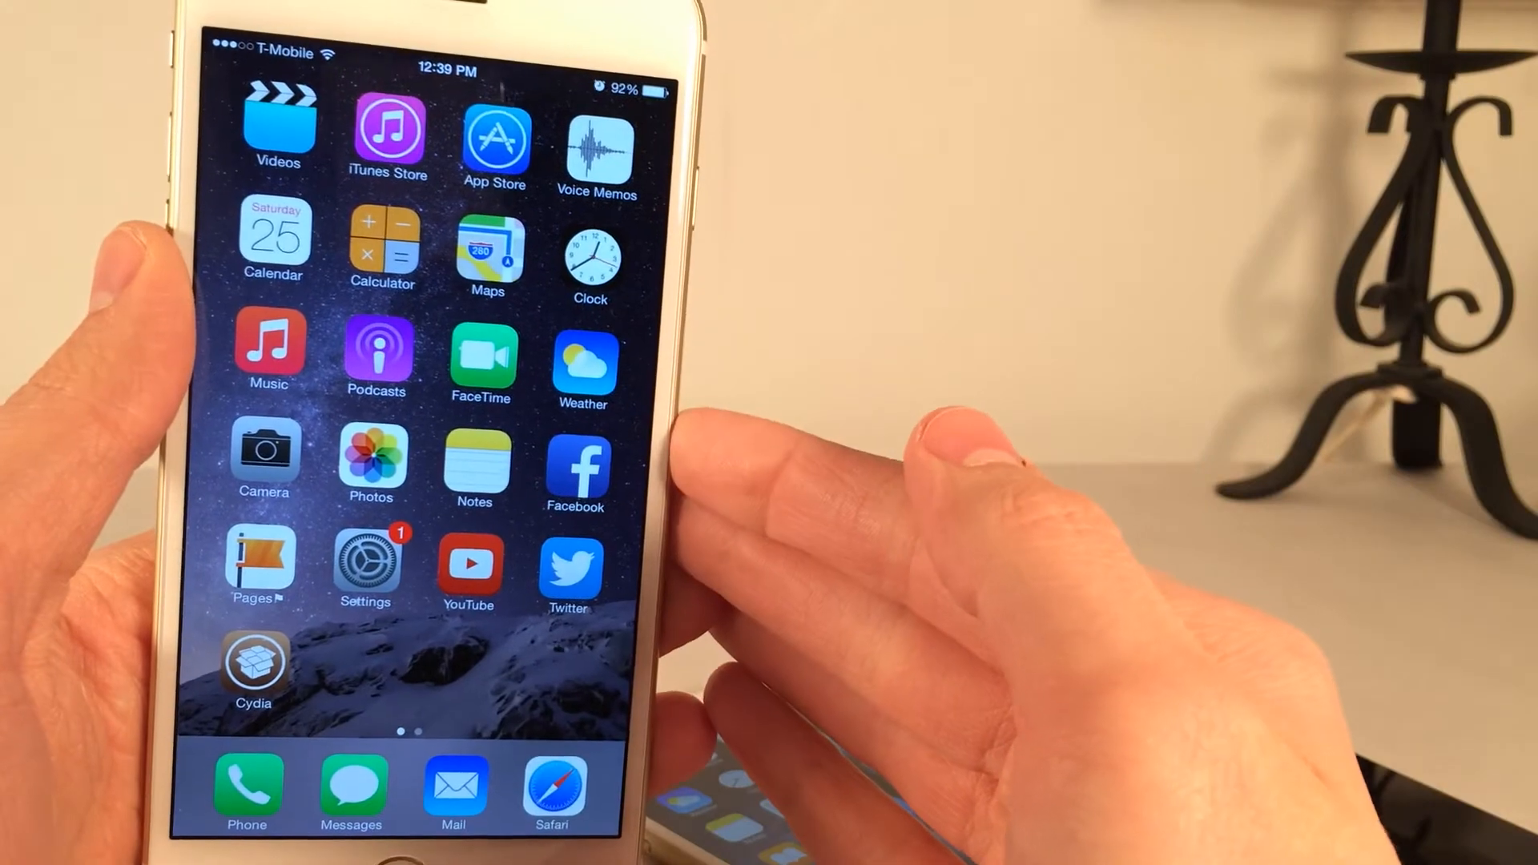